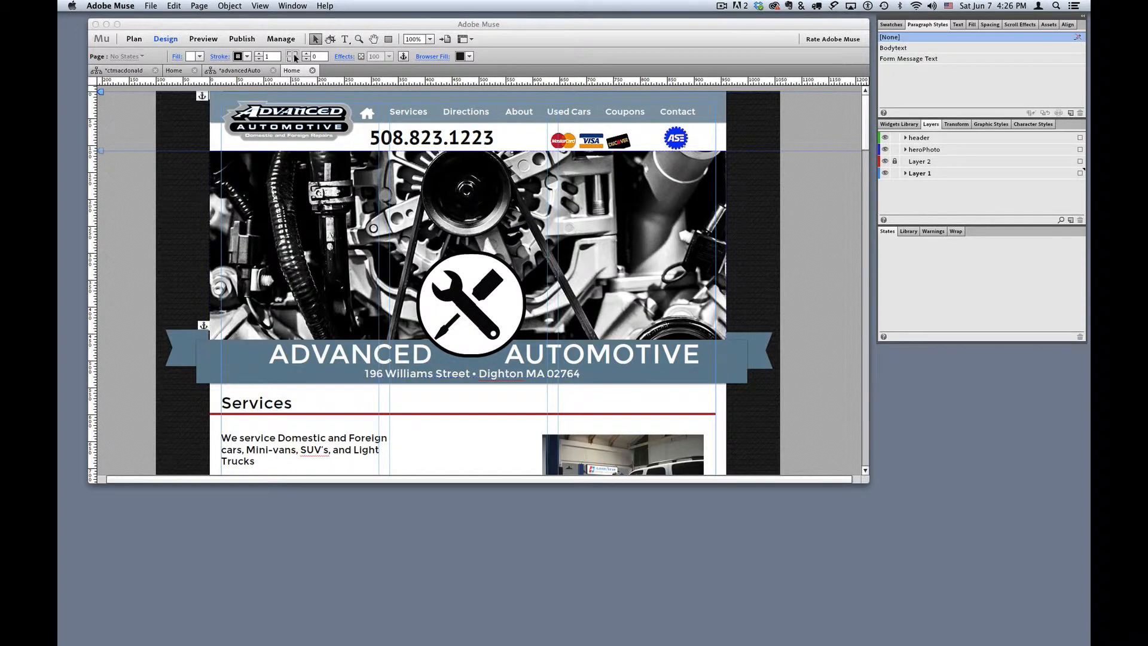
# - Cancel the Publish dialog and instead choose File > Upload to FTP Host for the site
pyautogui.click(241, 39)
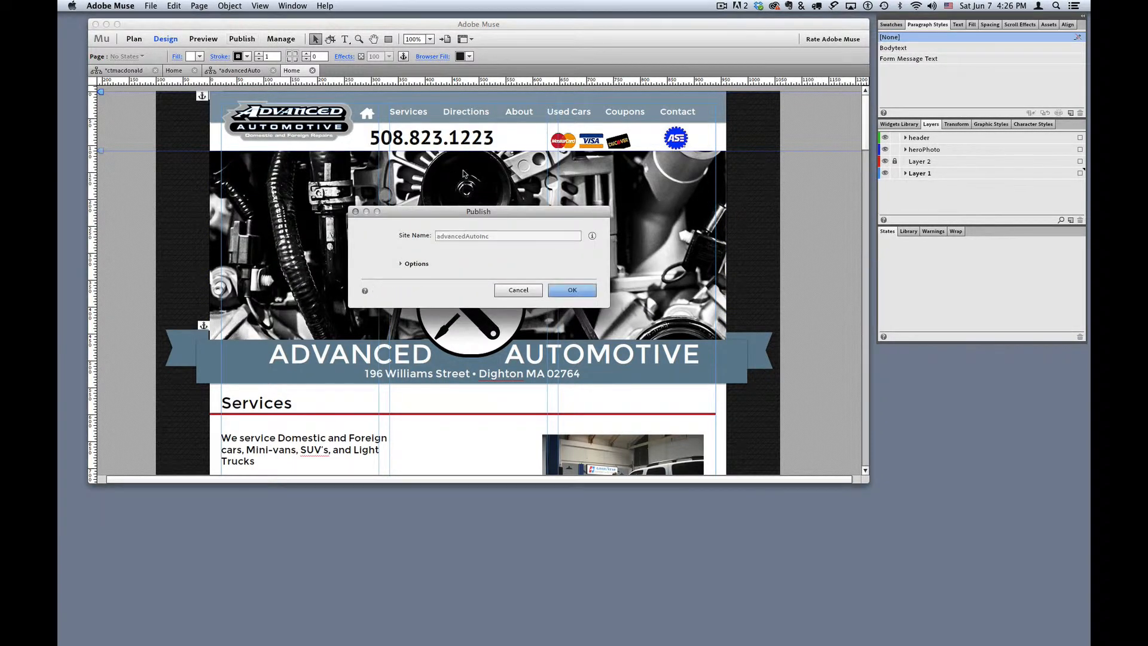
pyautogui.click(413, 263)
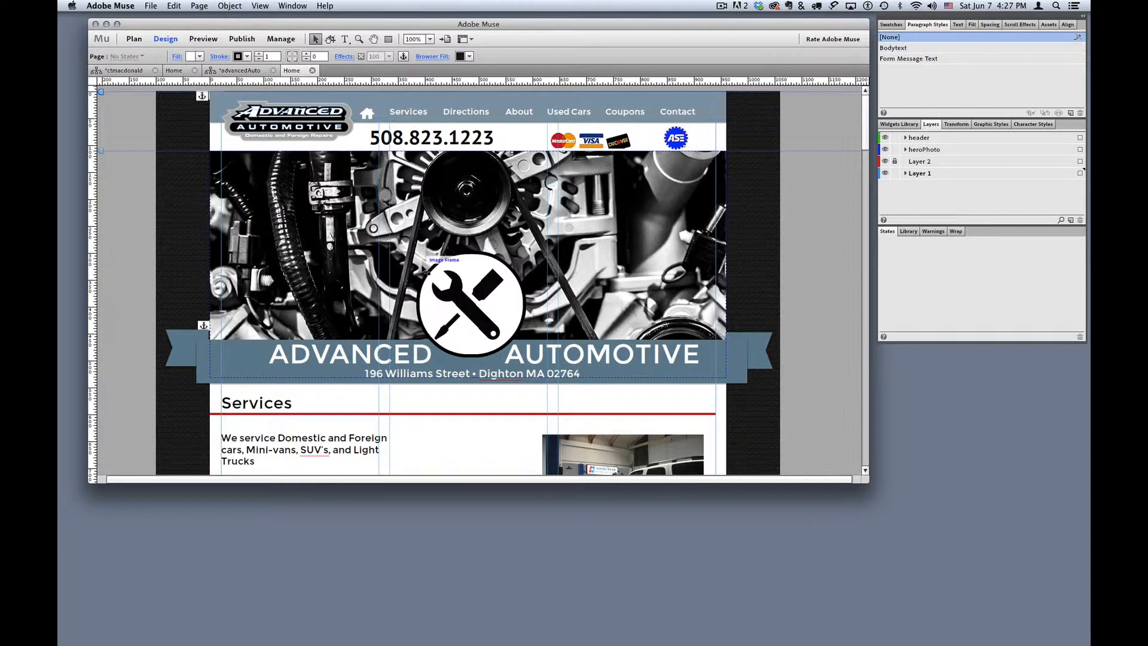
pyautogui.click(151, 8)
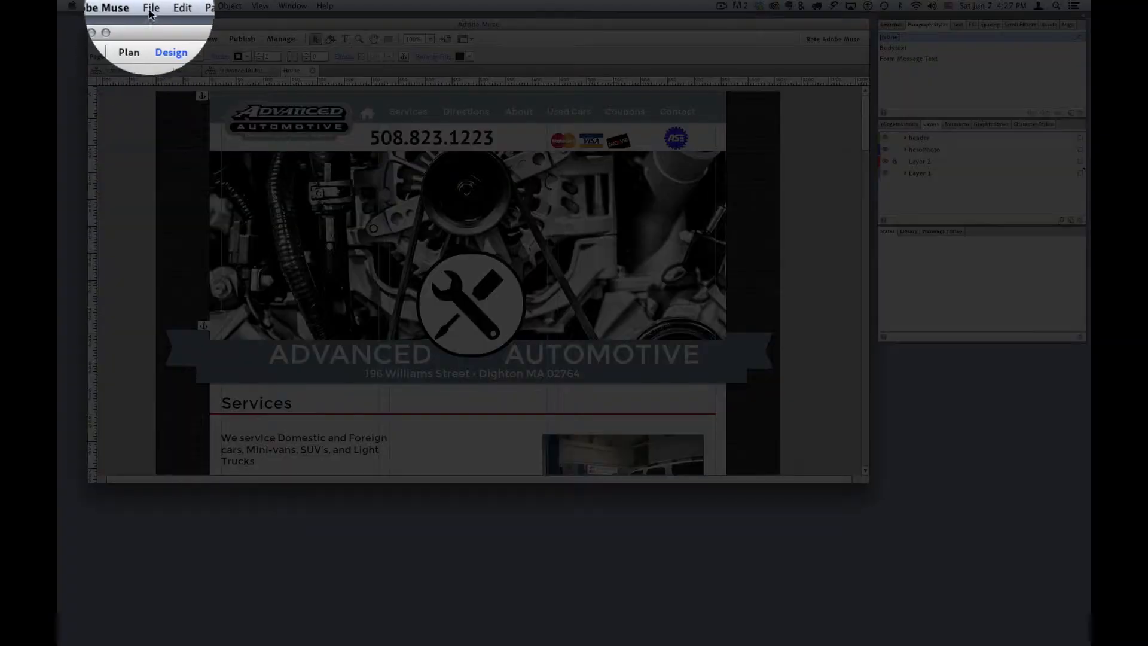
pyautogui.click(151, 7)
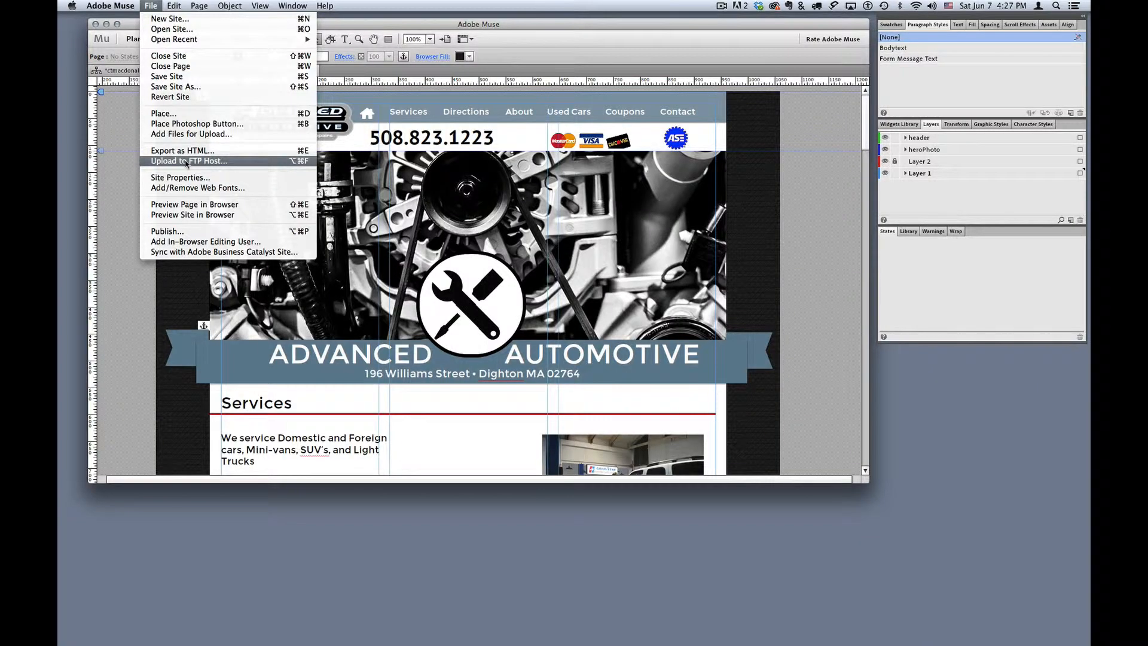
pyautogui.click(189, 161)
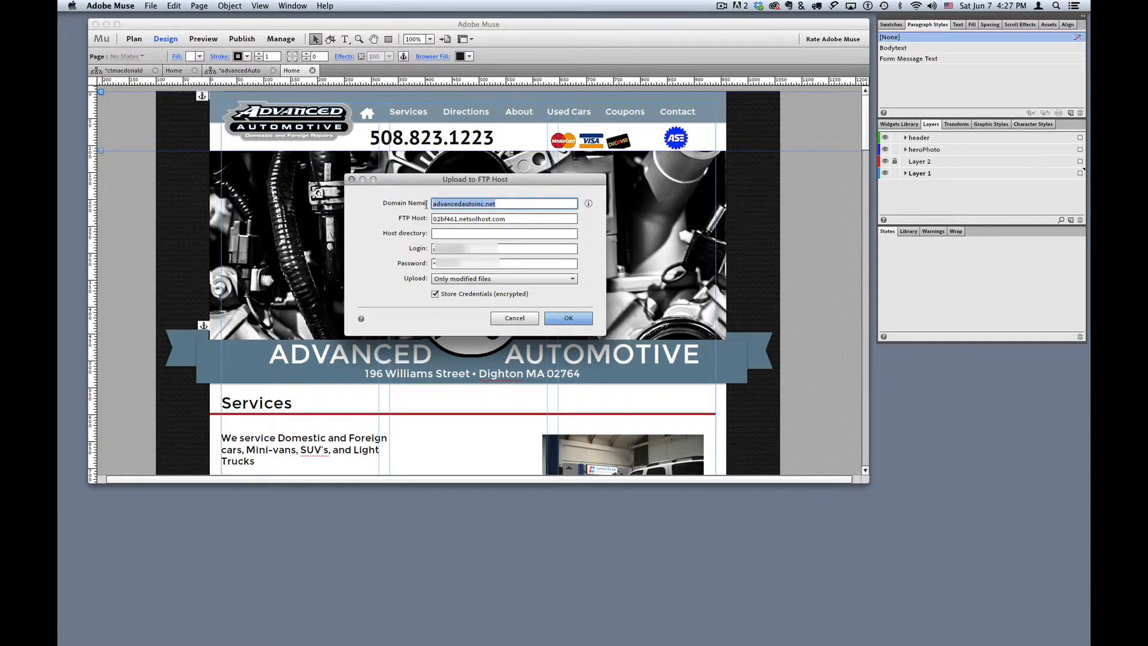
# - Load the FTP host address 02bf461.netsolhost.com in Safari's address bar
pyautogui.click(504, 218)
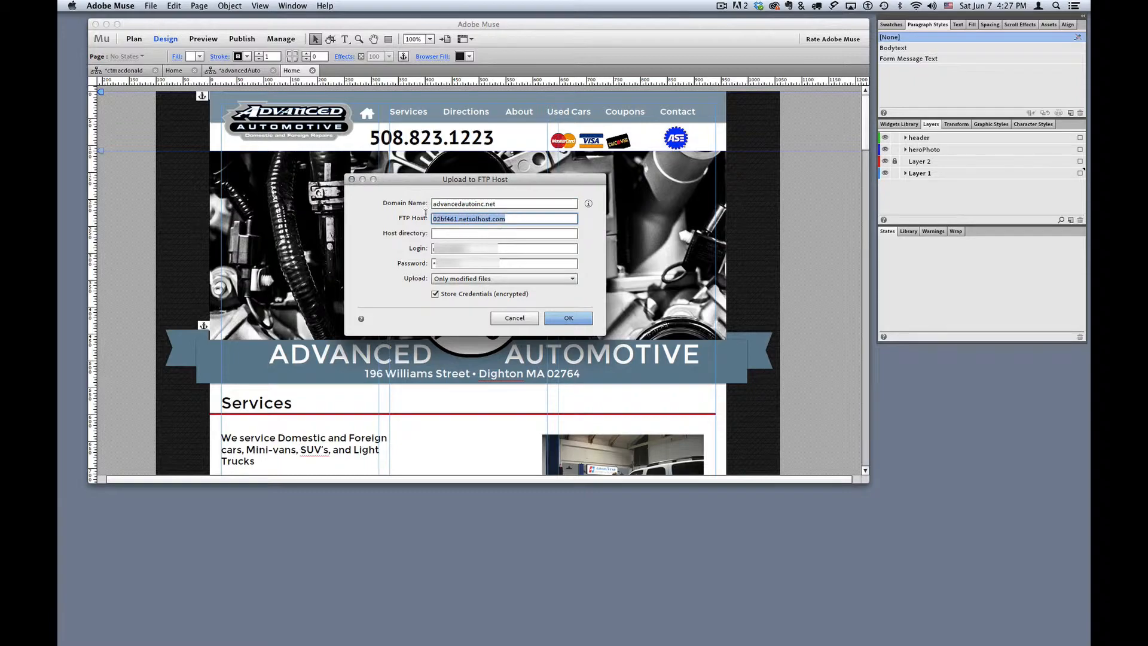
pyautogui.moveTo(402, 555)
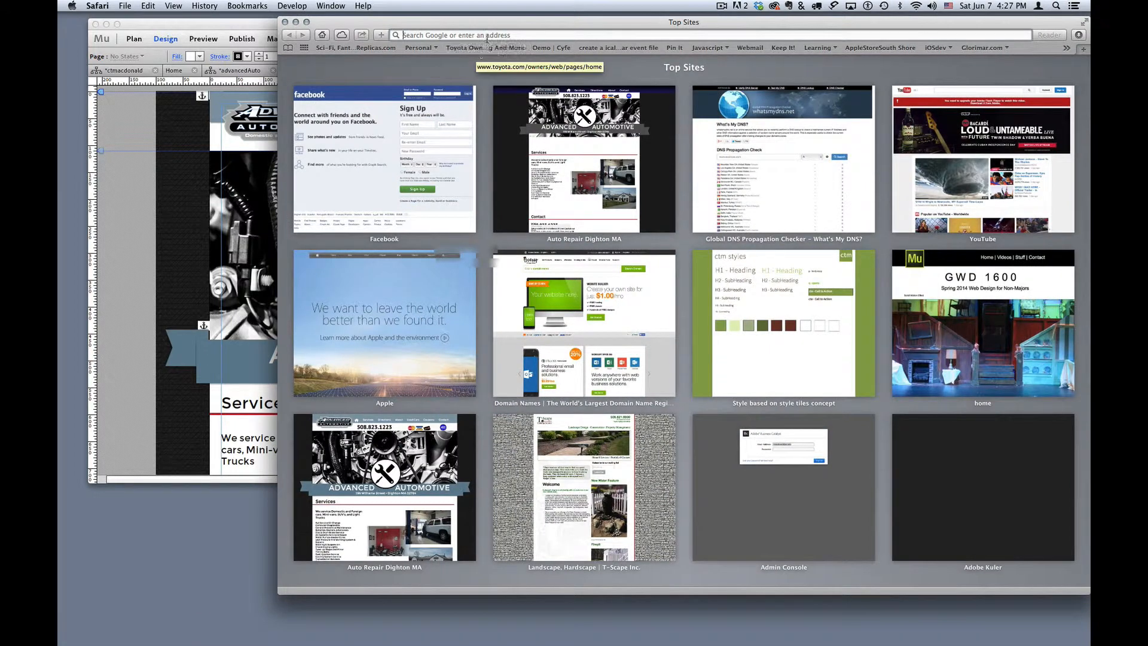
pyautogui.write('02bf461.netsolhost.com')
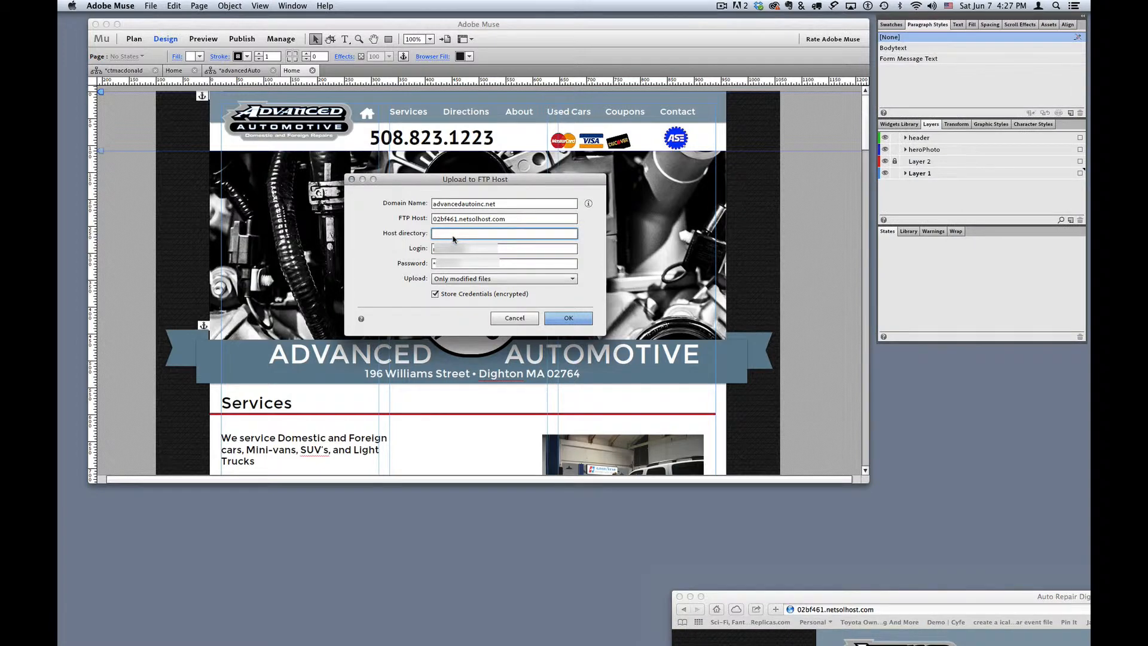
pyautogui.write('public_html')
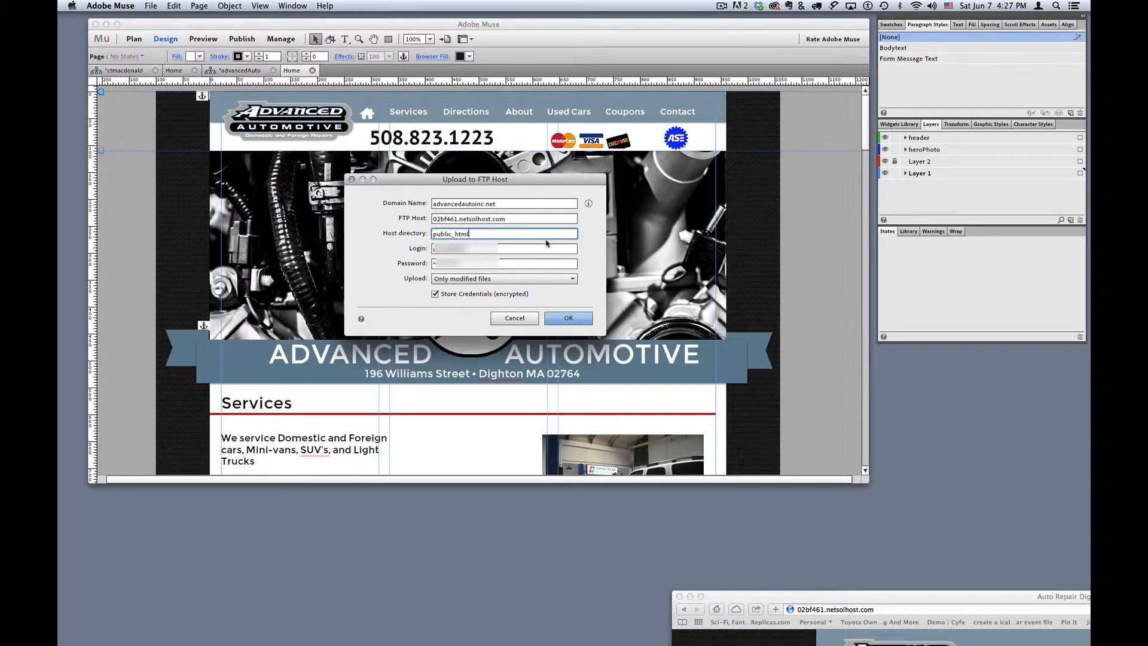
pyautogui.doubleClick(450, 233)
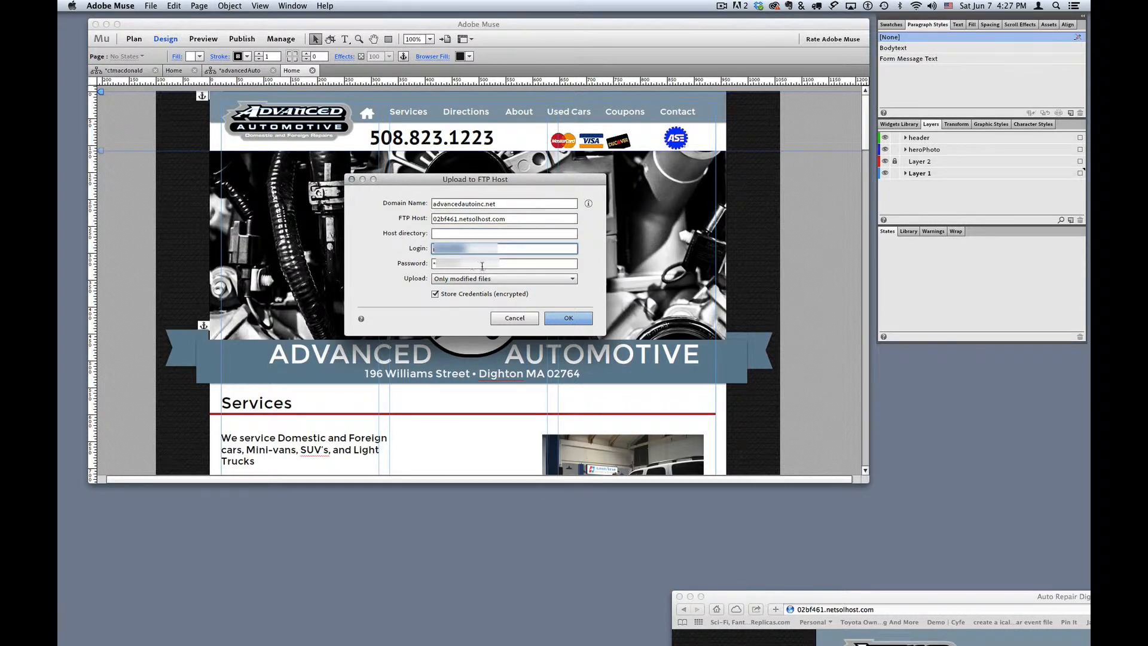
pyautogui.click(504, 263)
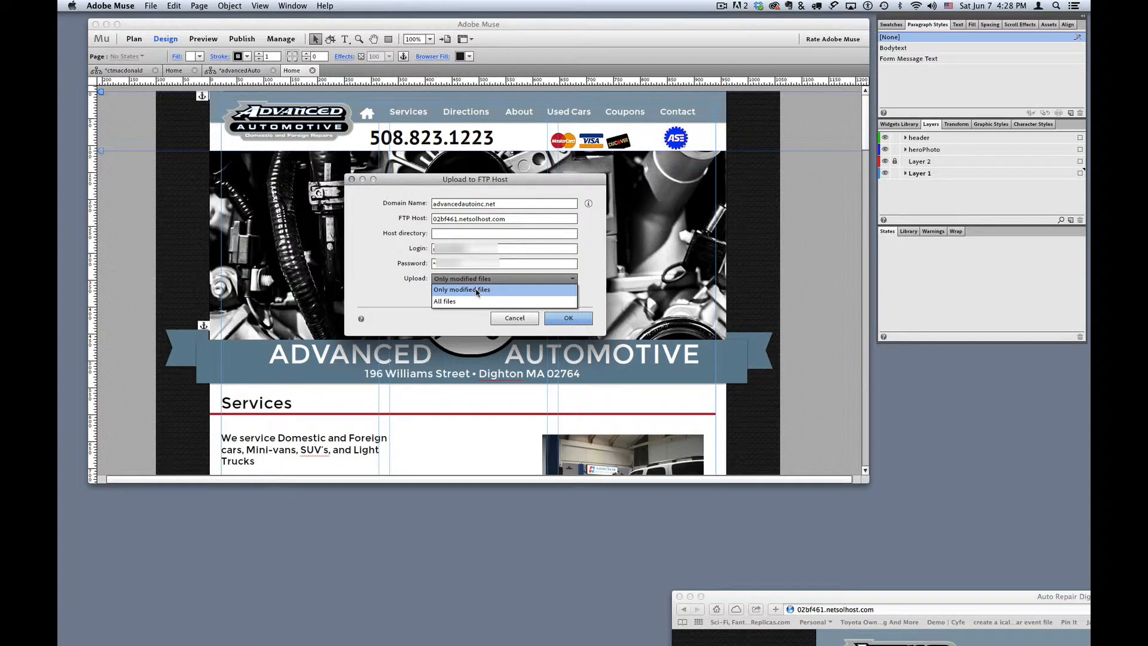
pyautogui.click(462, 289)
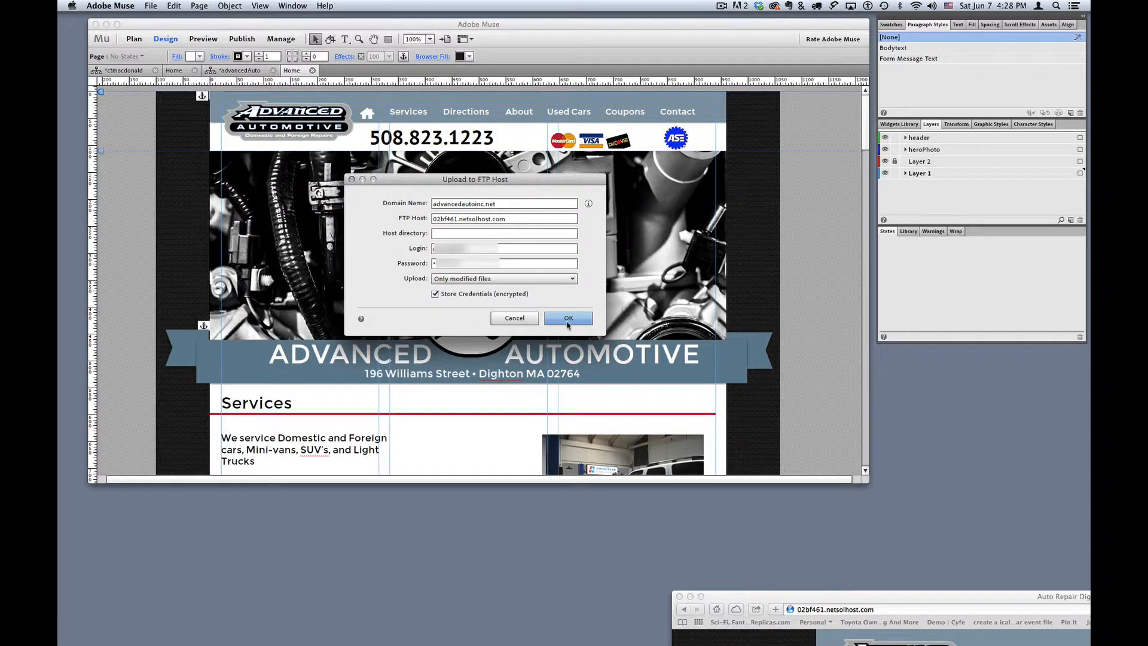
# - Upload the site via FTP and show it live at advancedautoinc.net/index.html in Safari
pyautogui.click(568, 318)
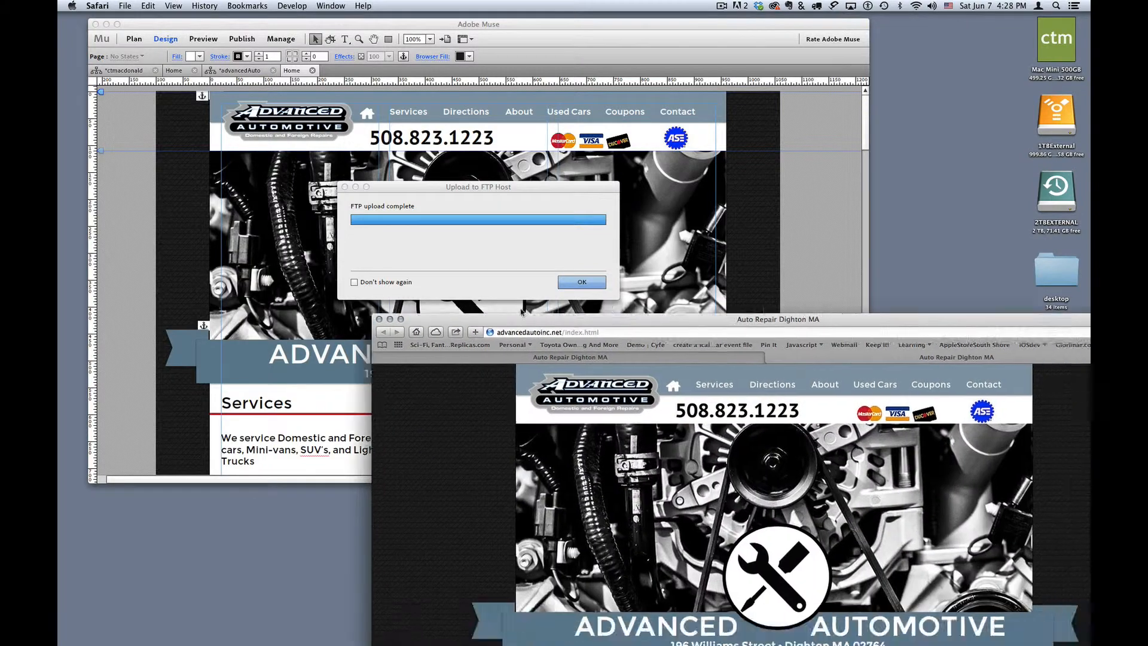
pyautogui.click(583, 282)
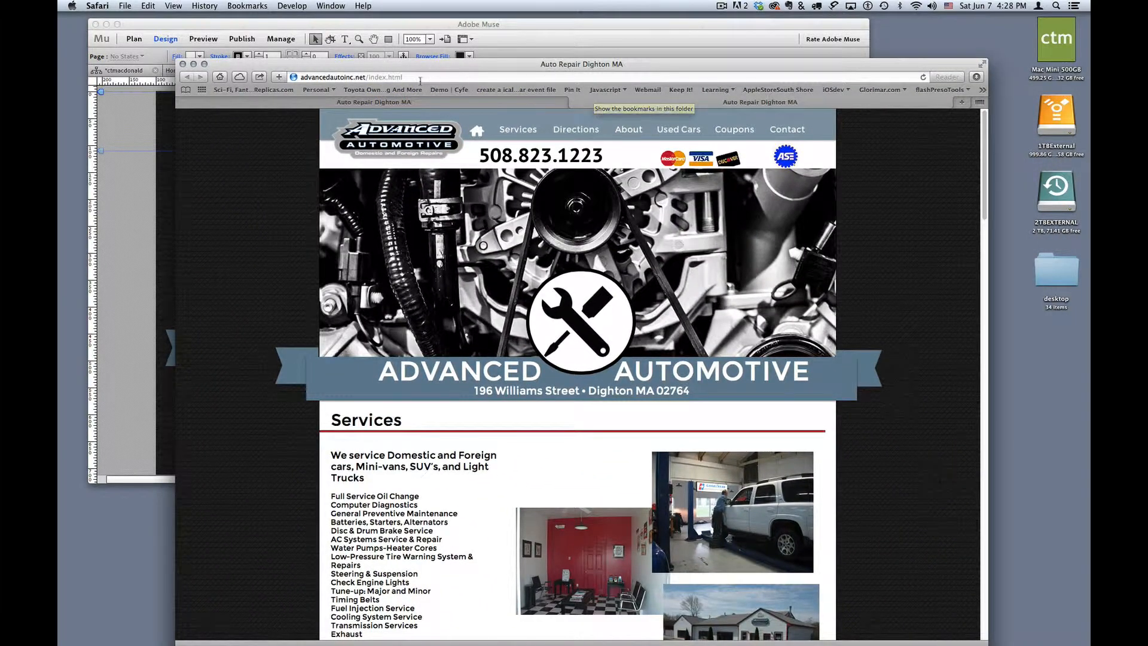
pyautogui.click(352, 76)
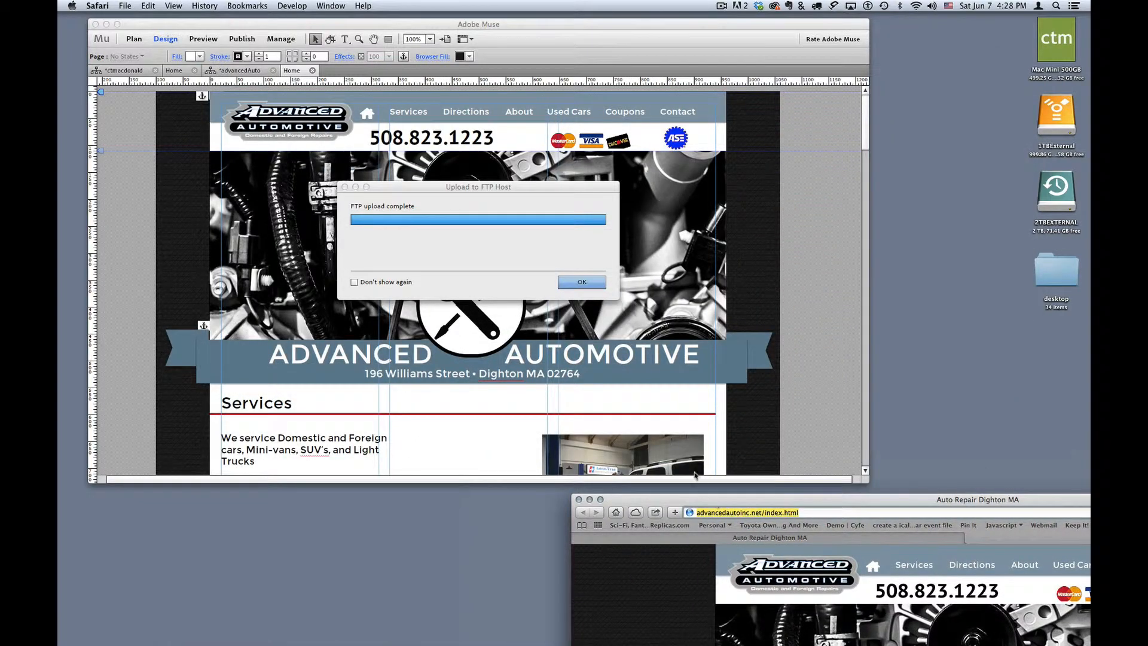
# - Dismiss the FTP upload complete notice and reopen Muse's File menu
pyautogui.click(583, 281)
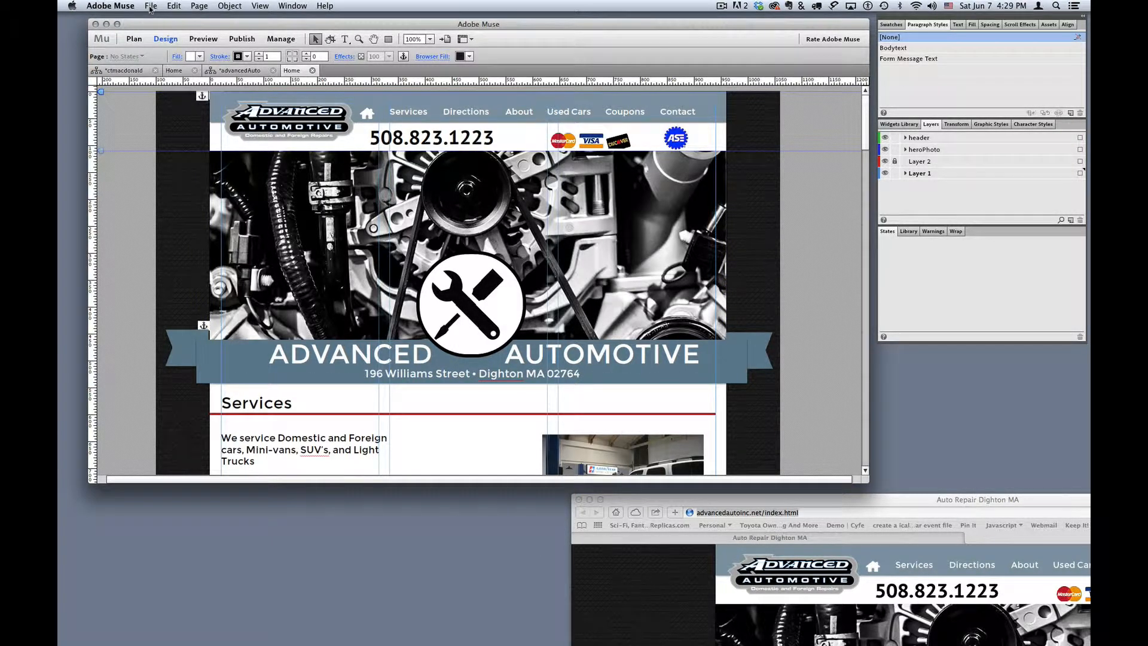
pyautogui.click(150, 5)
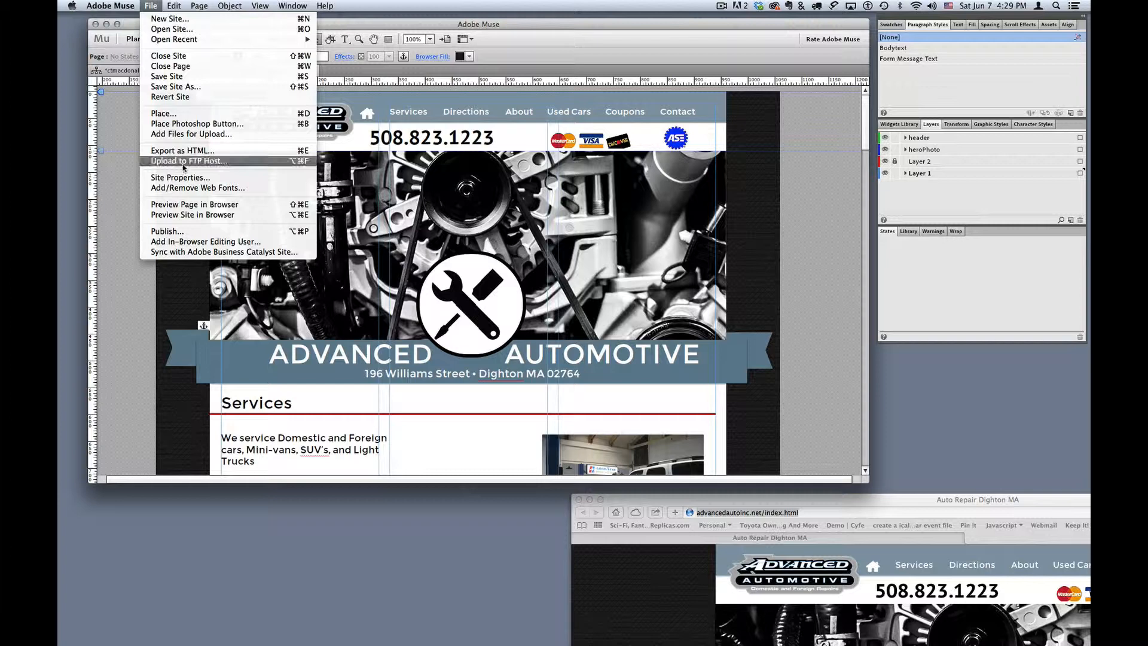